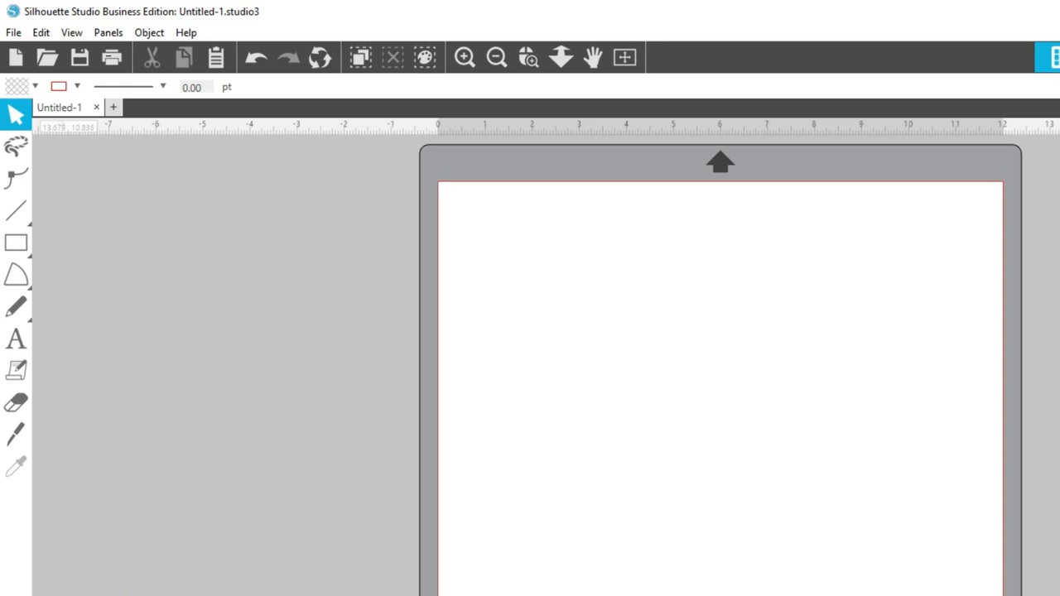
- Switch Silhouette Studio to the Standard Edition view via Help > View In
left_click(186, 33)
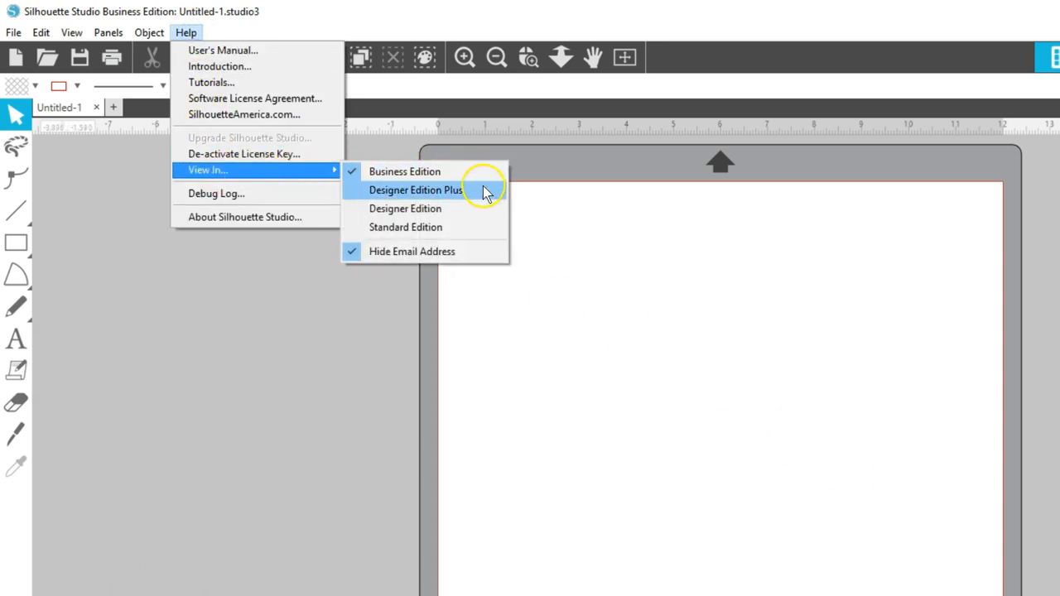
mouse_move(483, 227)
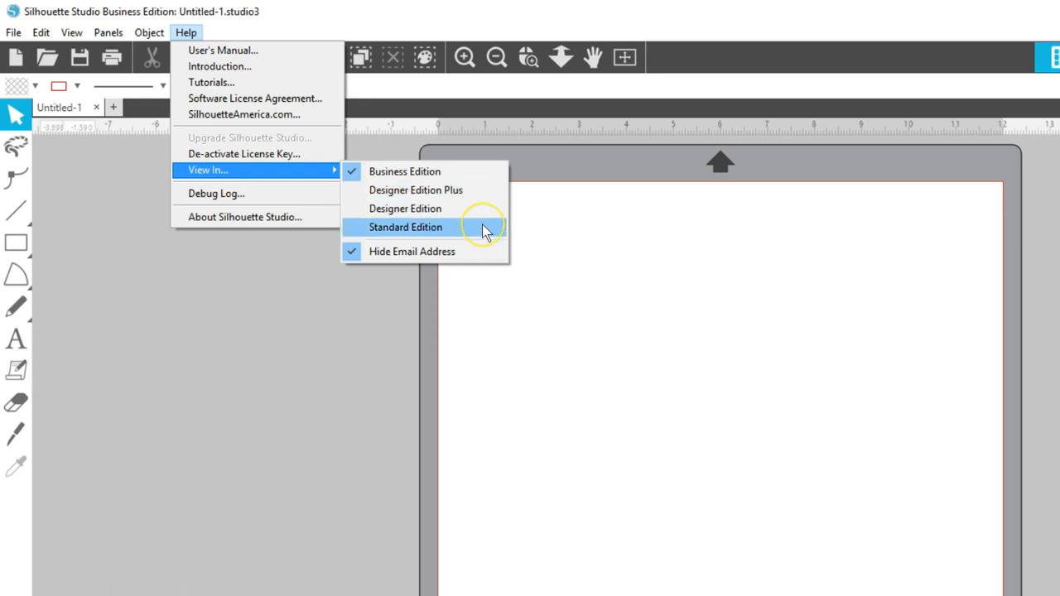
left_click(405, 227)
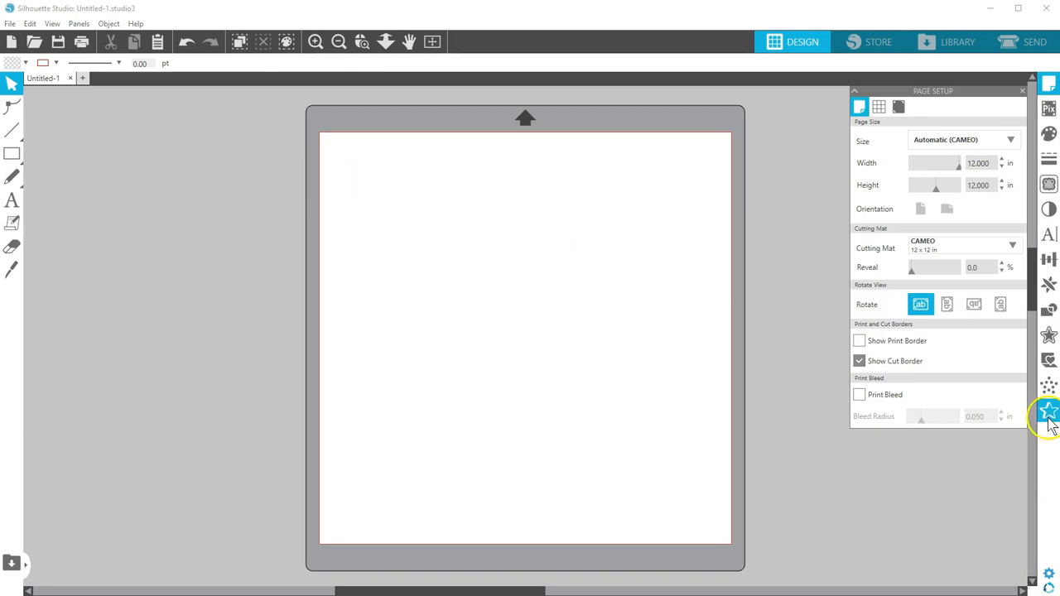
mouse_move(851, 328)
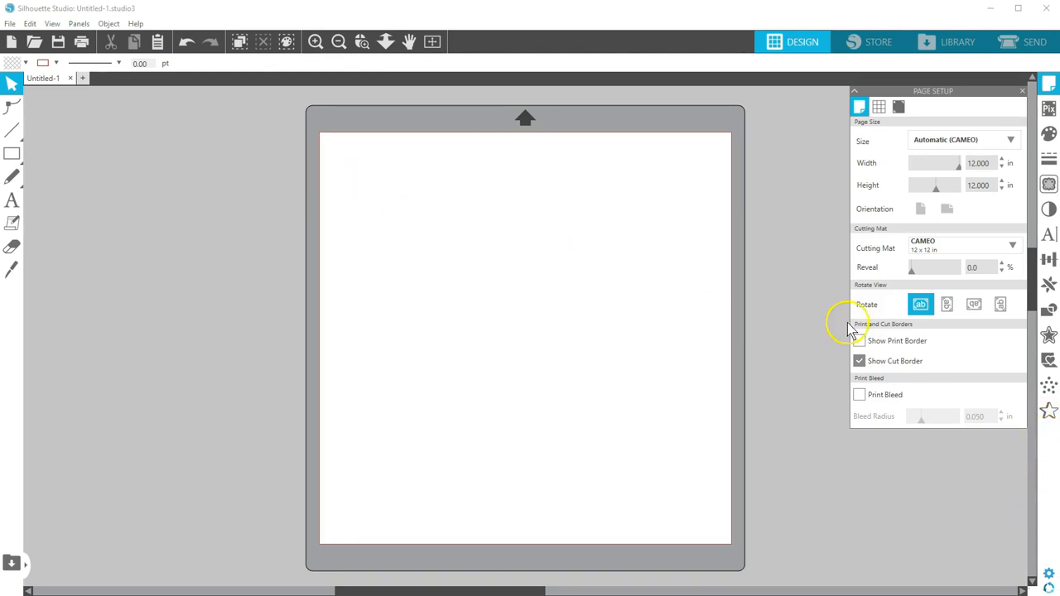
left_click(857, 341)
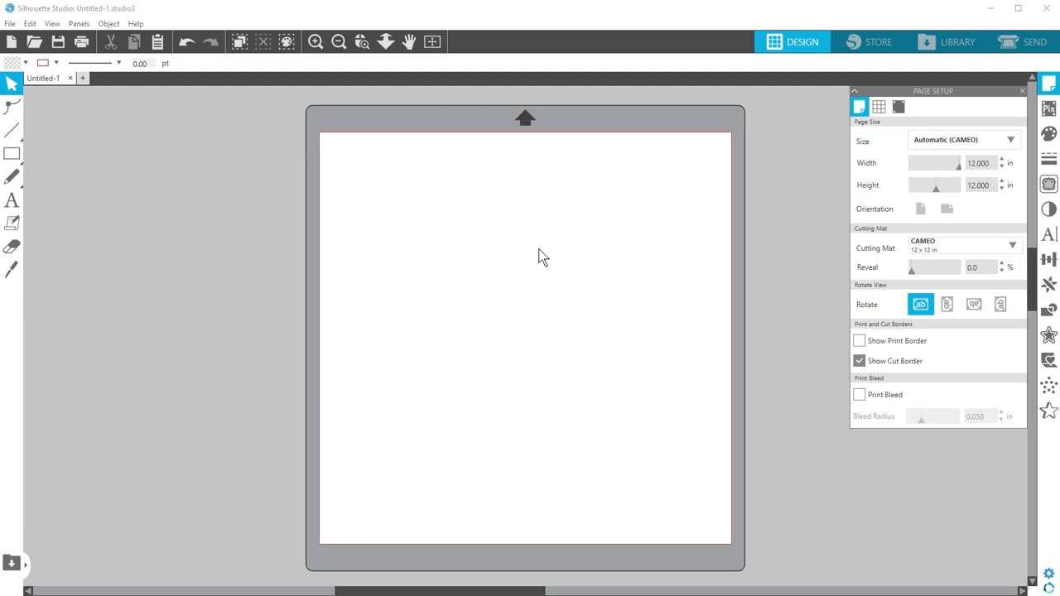
mouse_move(462, 202)
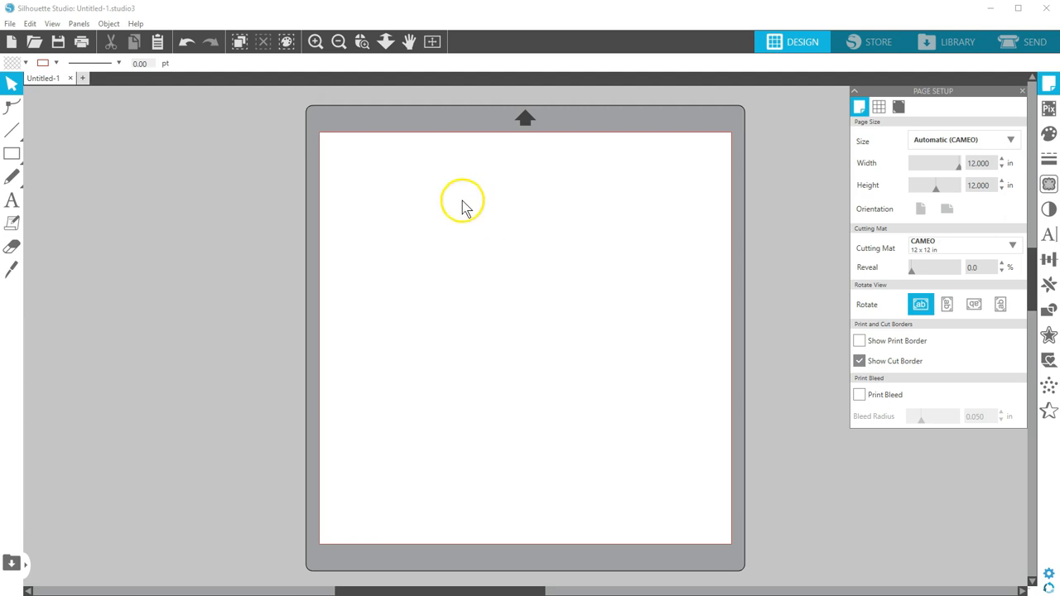
mouse_move(41, 240)
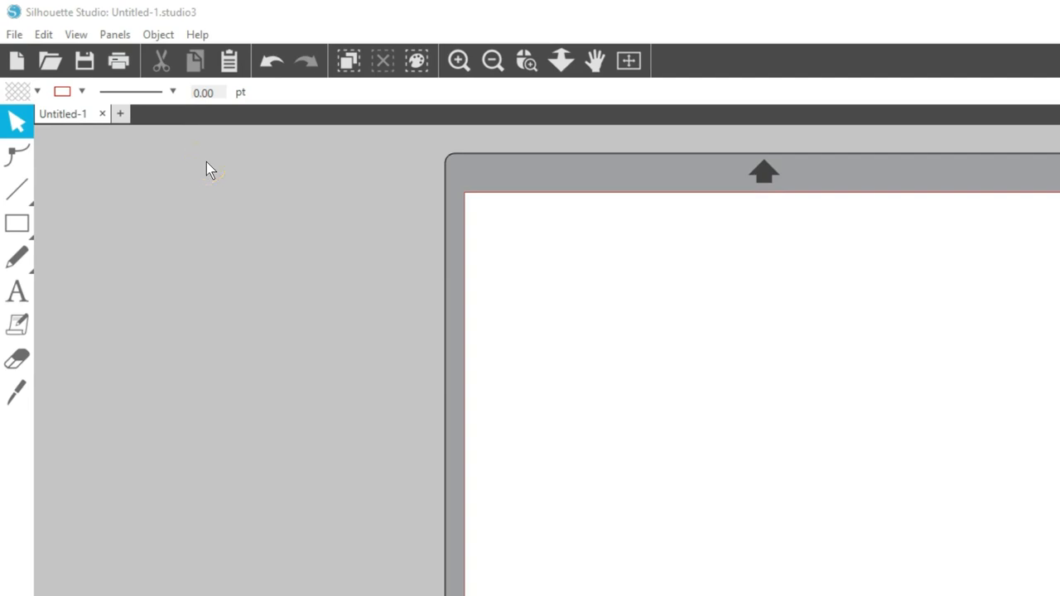
- Switch back to the Business Edition view via Help > View In
left_click(197, 33)
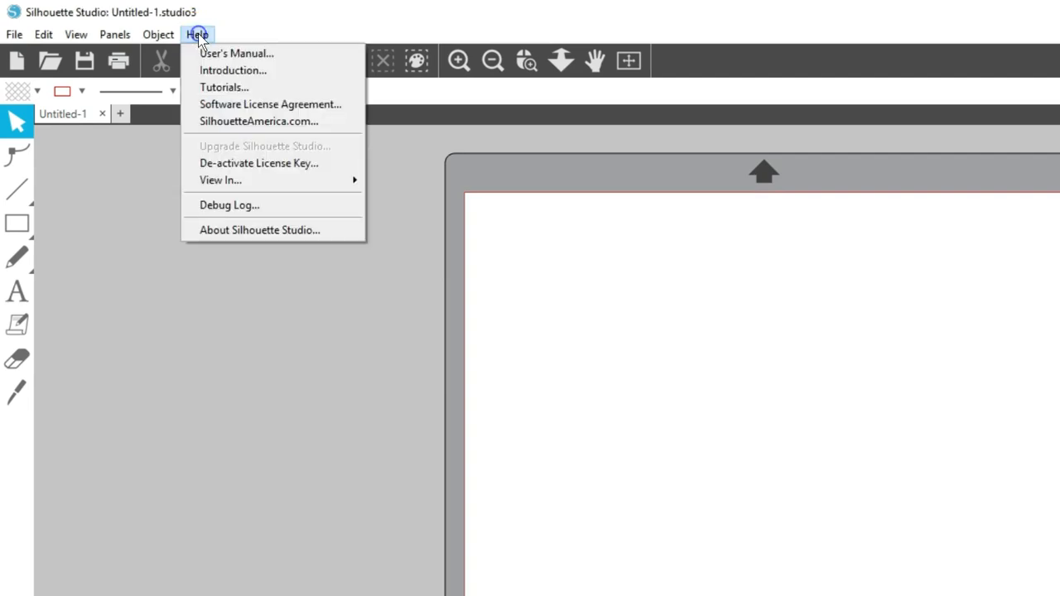
mouse_move(220, 179)
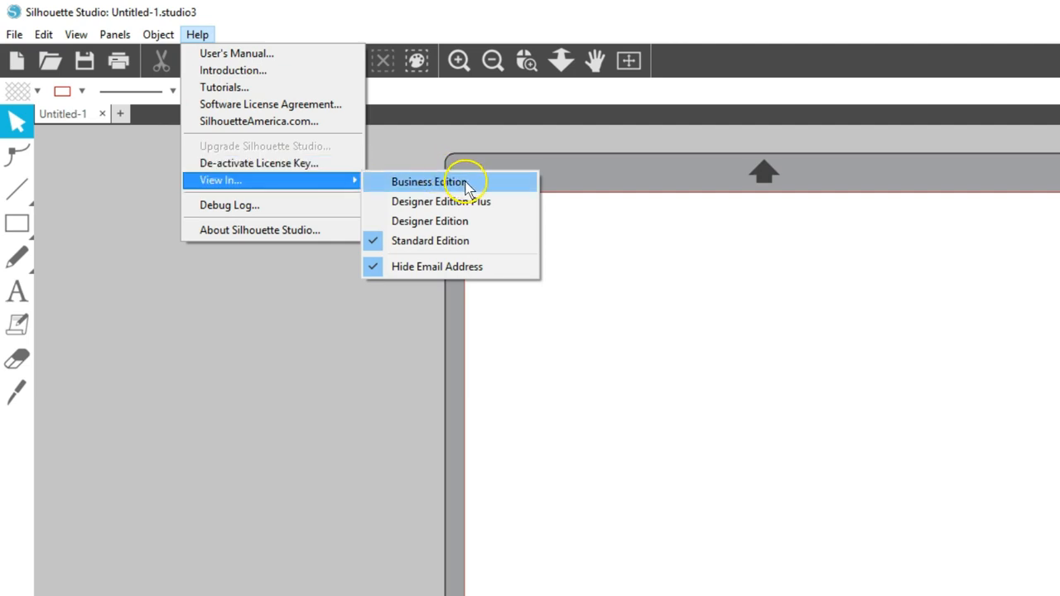
left_click(427, 181)
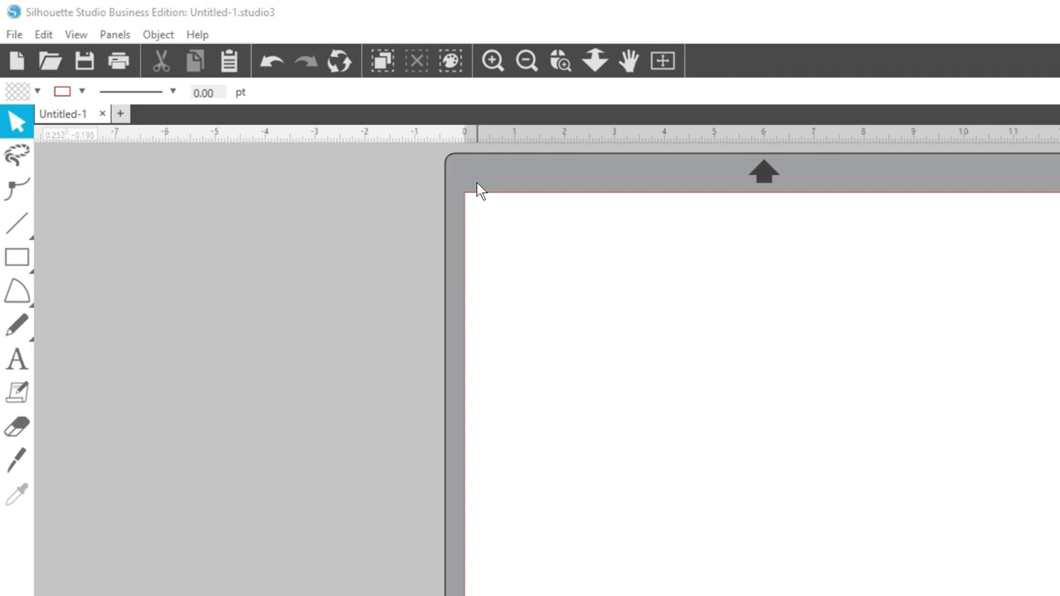
- Keep Hide Email Address enabled and show the Library of design folders
left_click(197, 33)
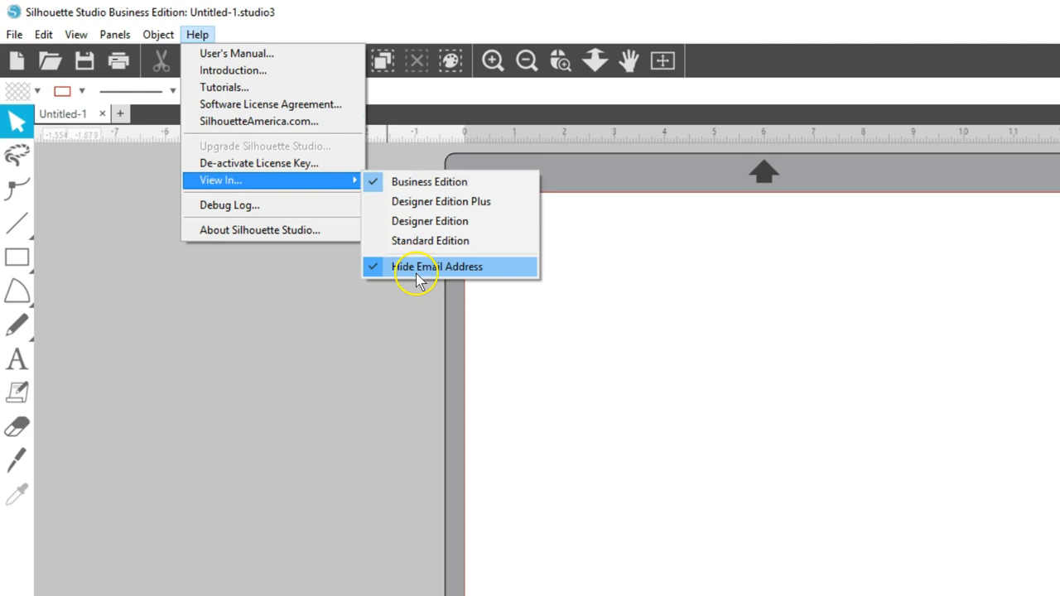
mouse_move(412, 285)
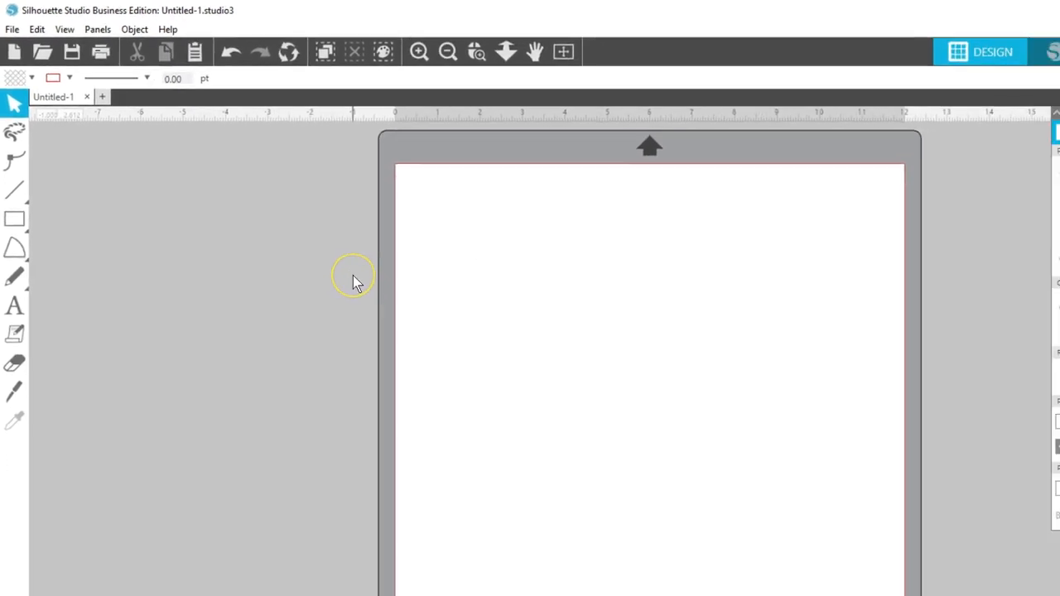
left_click(953, 40)
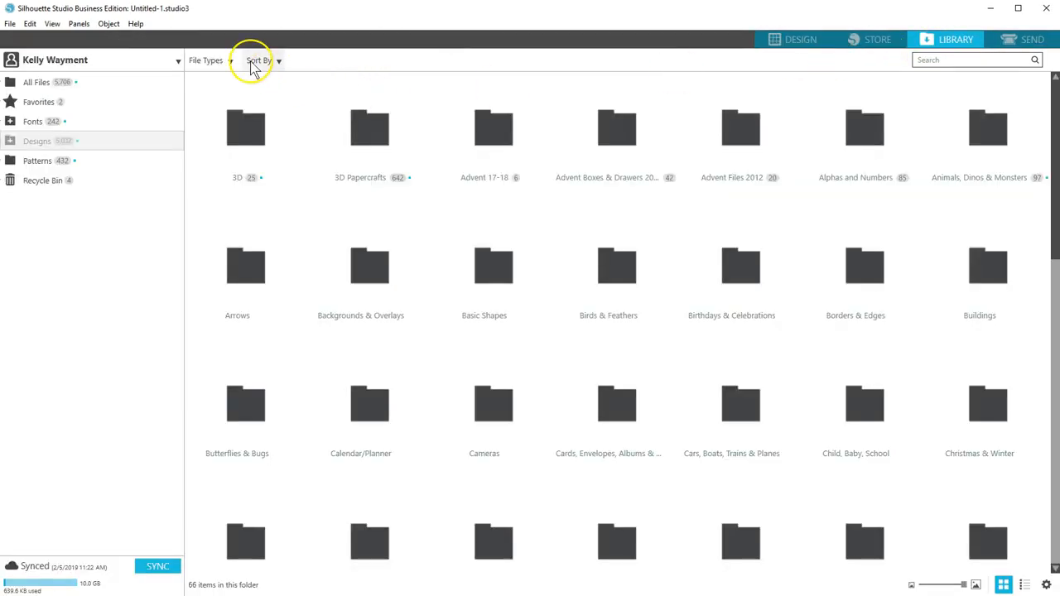
- Check the library account menu shows the masked email, then return to the Design workspace
left_click(179, 59)
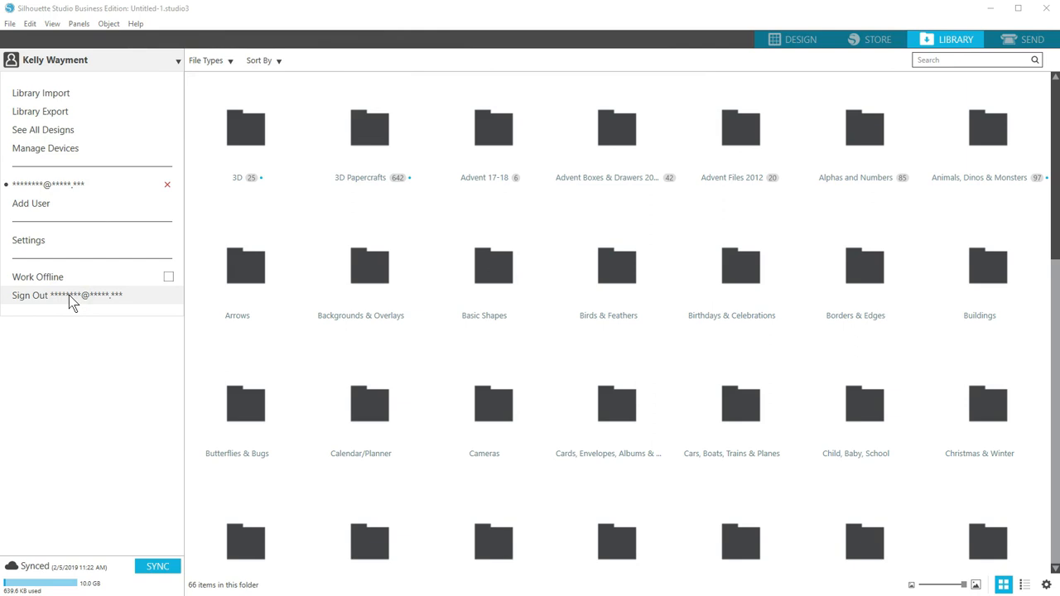
left_click(792, 39)
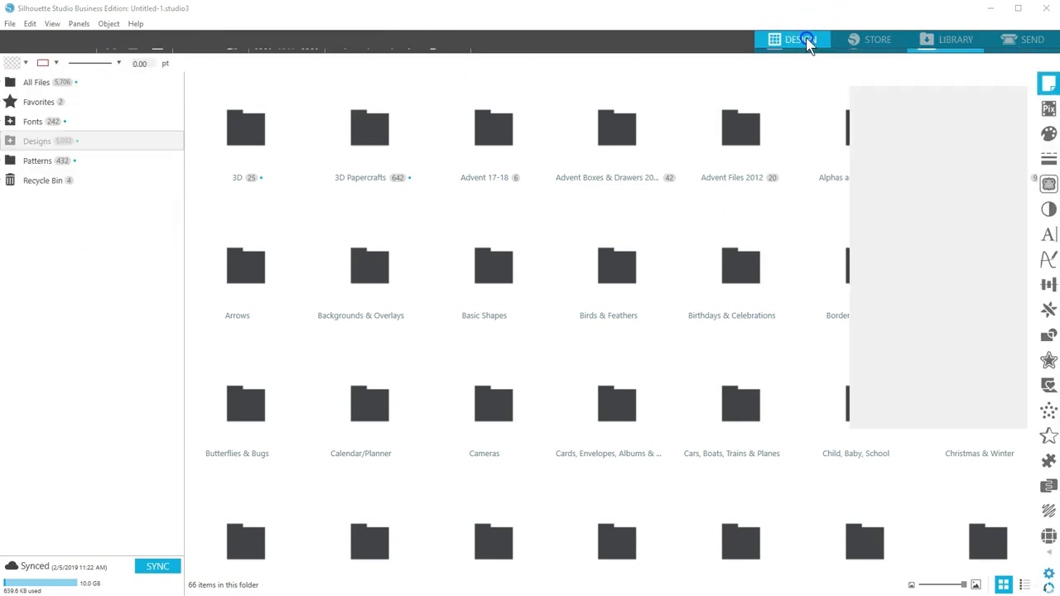
left_click(791, 42)
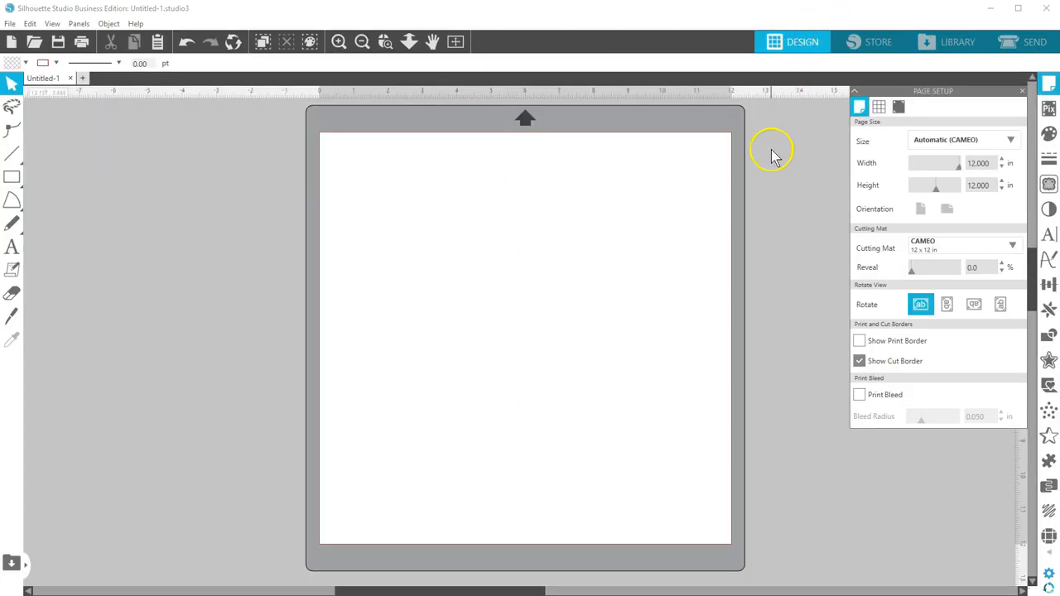